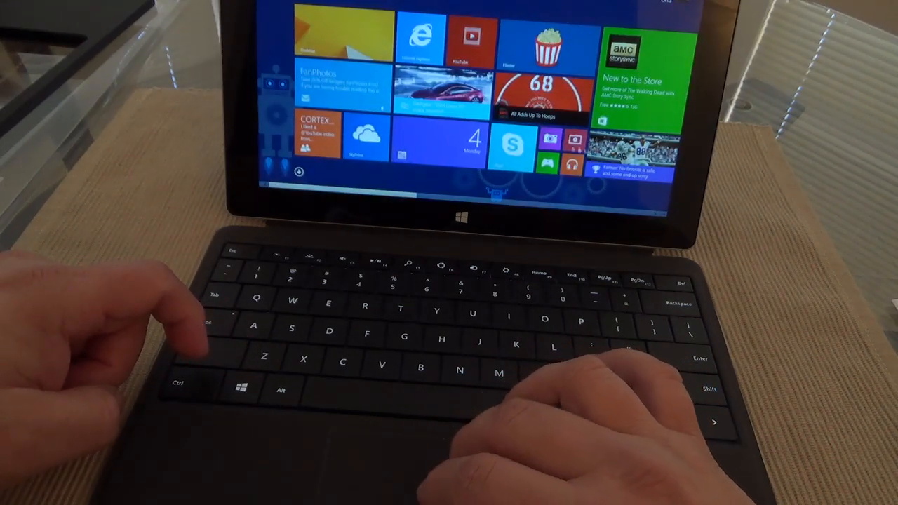
- Scroll the Start screen tiles and return to the Word template document
{"action": "scroll", "scroll_direction": "right", "scroll_amount": 3}
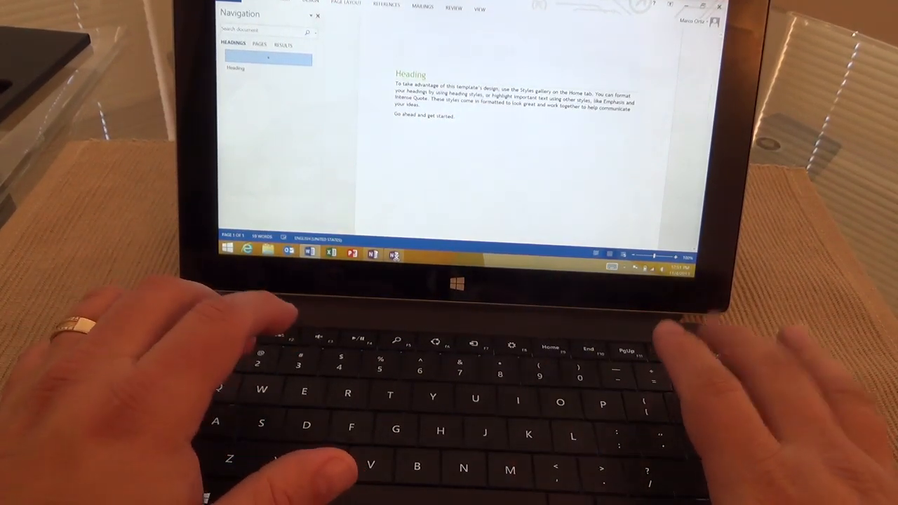
- Type the title 'Marc the geek' above the template Heading, adding blank lines below
{"action": "type", "text": "Marc the gee"}
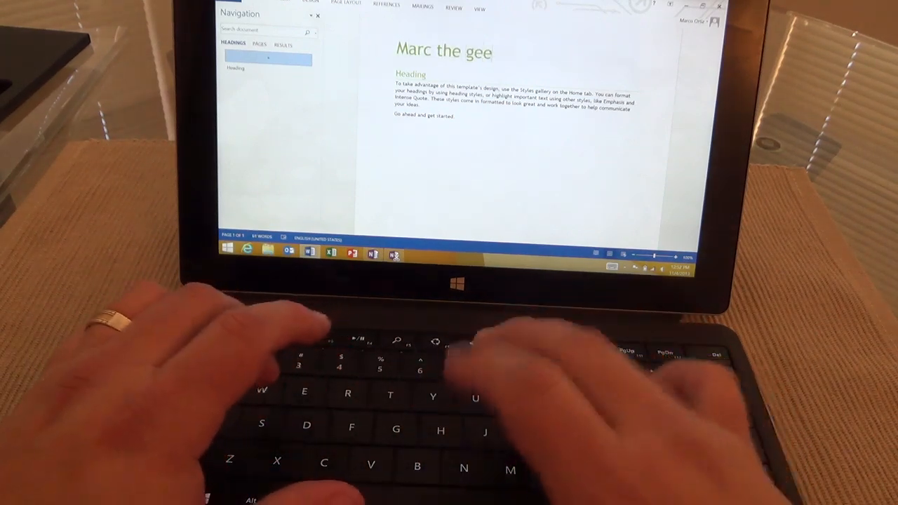
{"action": "type", "text": "k"}
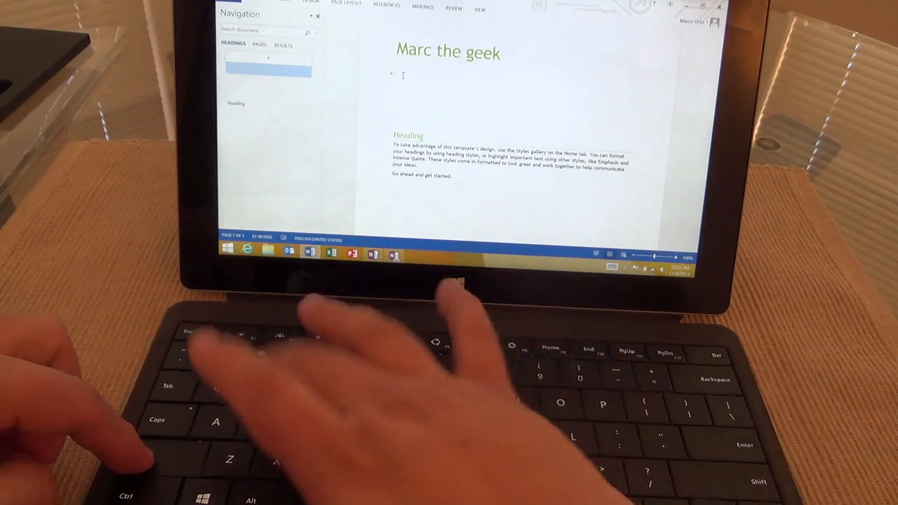
{"action": "type", "text": "WWWEERT"}
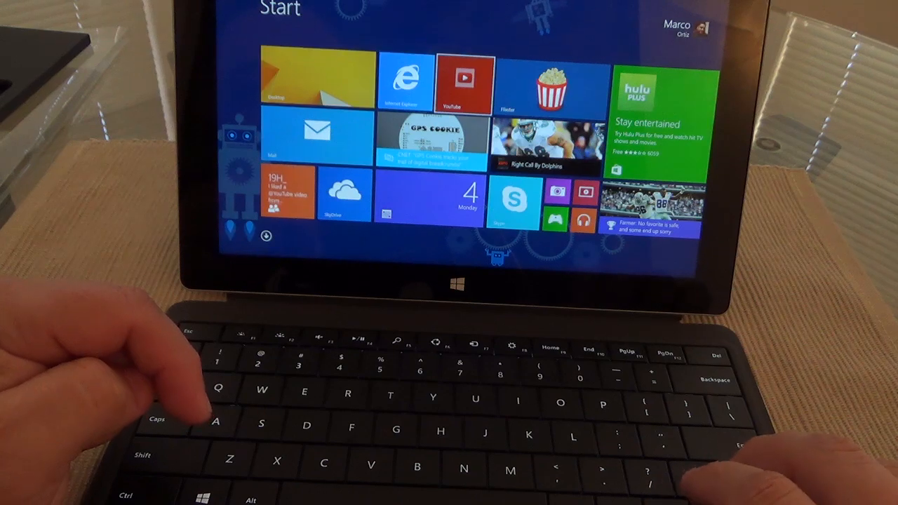
- Scroll the Start screen tiles and launch the Flixster app
{"action": "scroll", "scroll_direction": "right", "scroll_amount": 3}
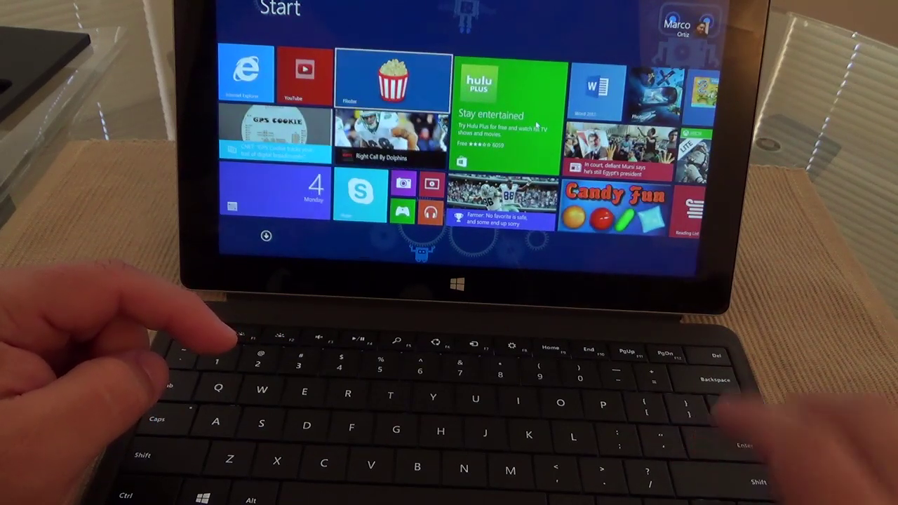
{"action": "left_click", "coordinate": [392, 79]}
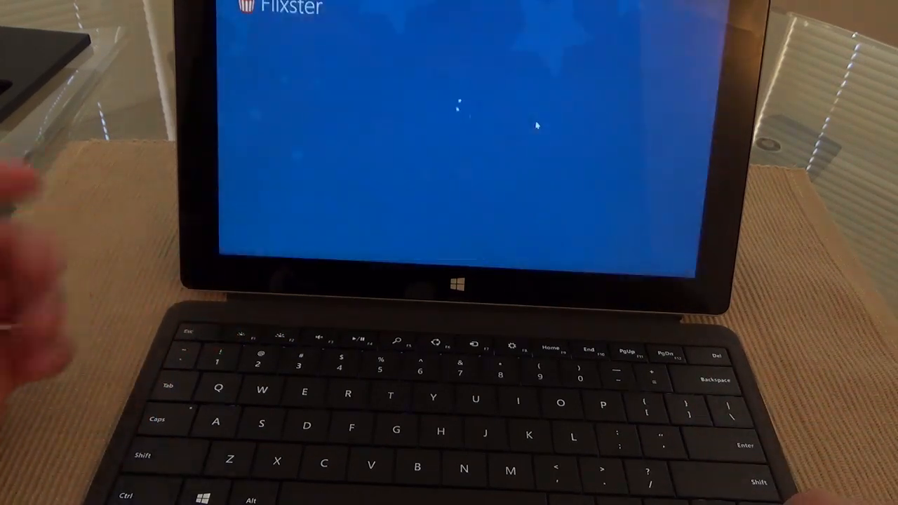